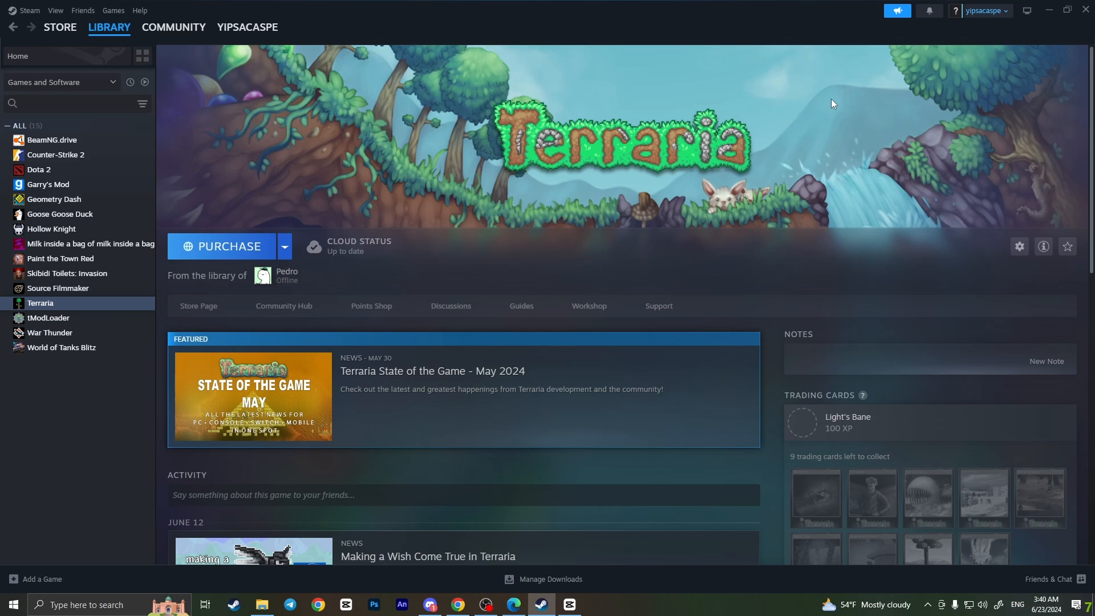
{"action": "mouse_move", "coordinate": [766, 123]}
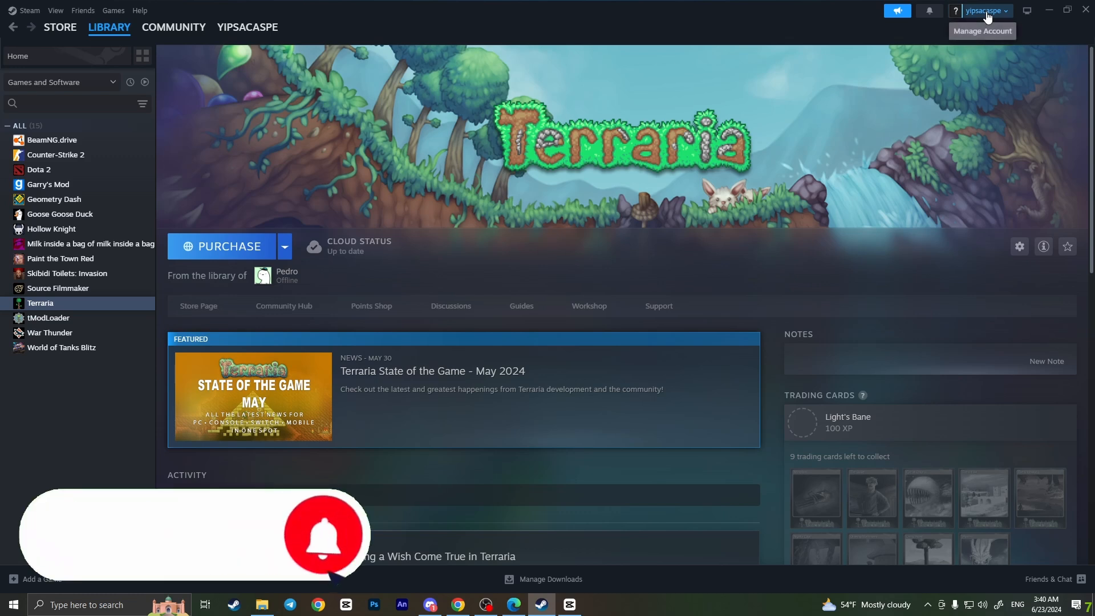
Step: Bring up the account details page from the account name menu at the top right
{"action": "left_click", "coordinate": [981, 10]}
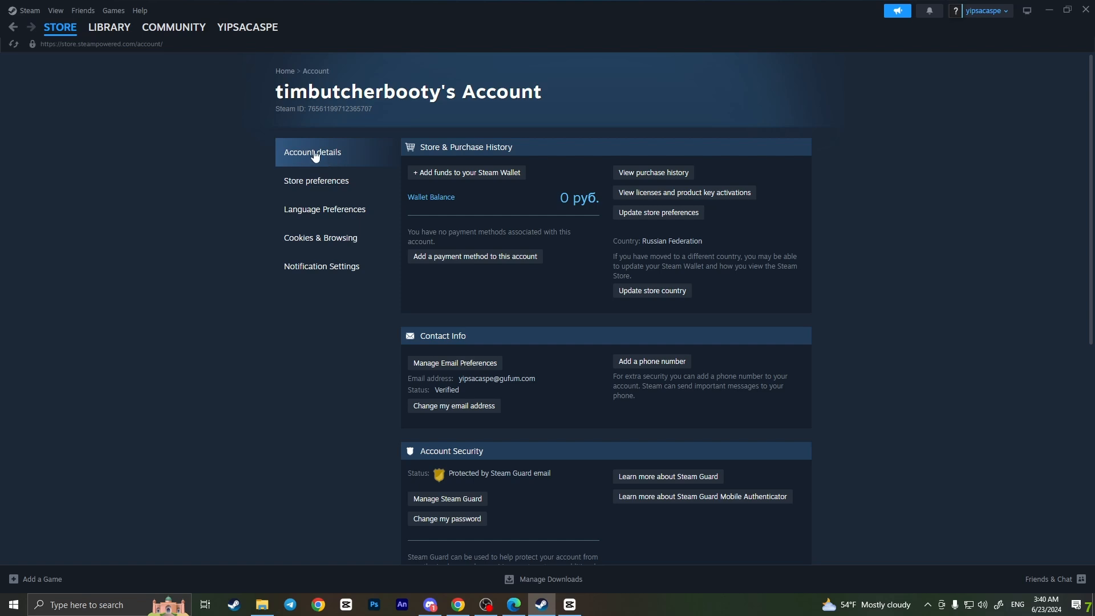
{"action": "mouse_move", "coordinate": [555, 271]}
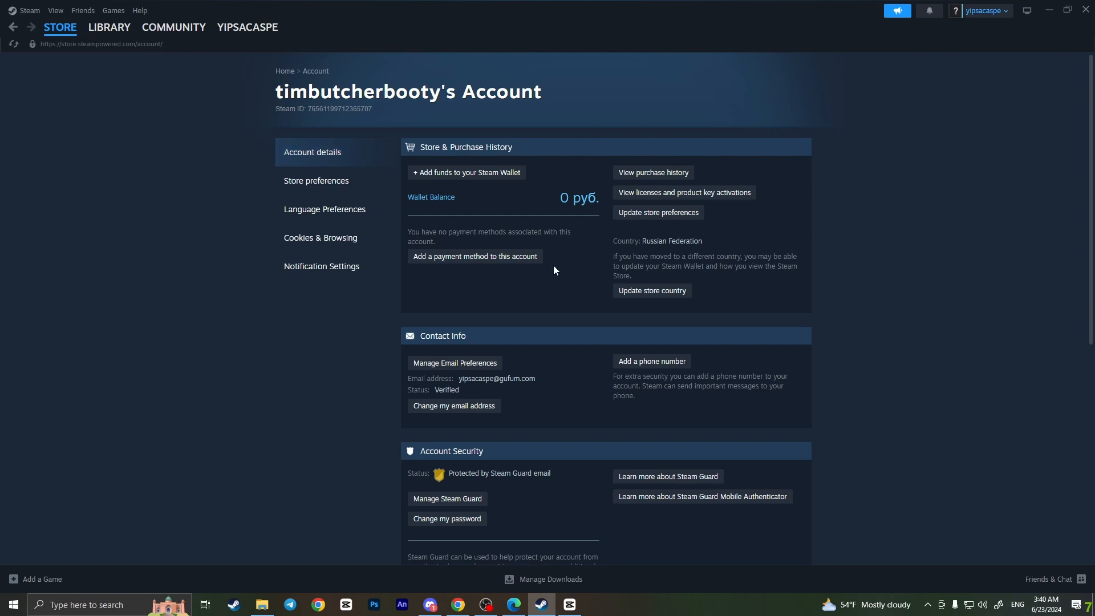
{"action": "mouse_move", "coordinate": [632, 182]}
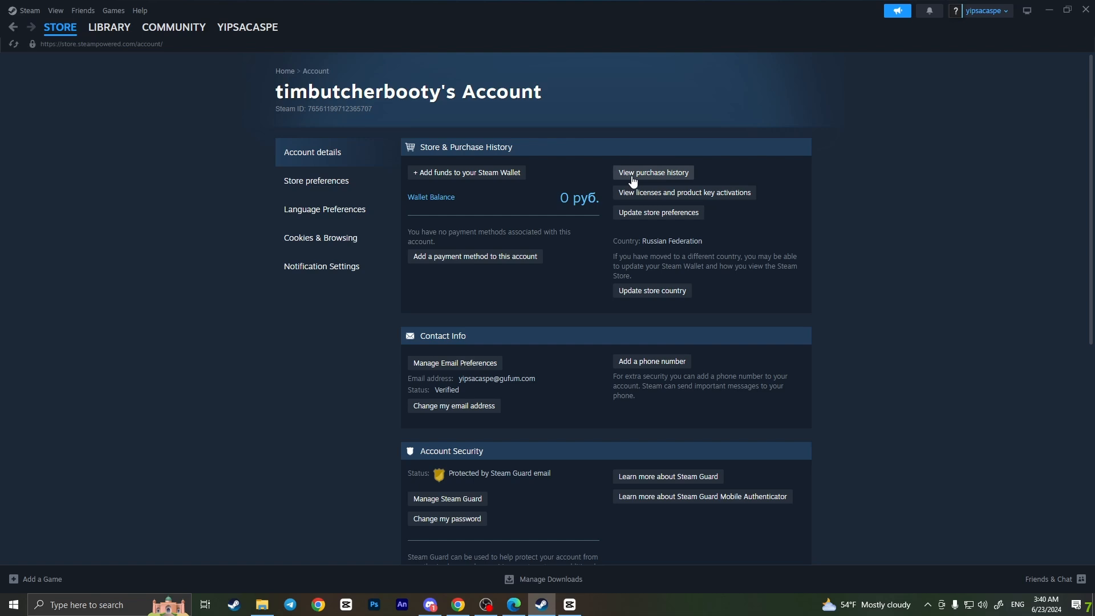
{"action": "mouse_move", "coordinate": [679, 177]}
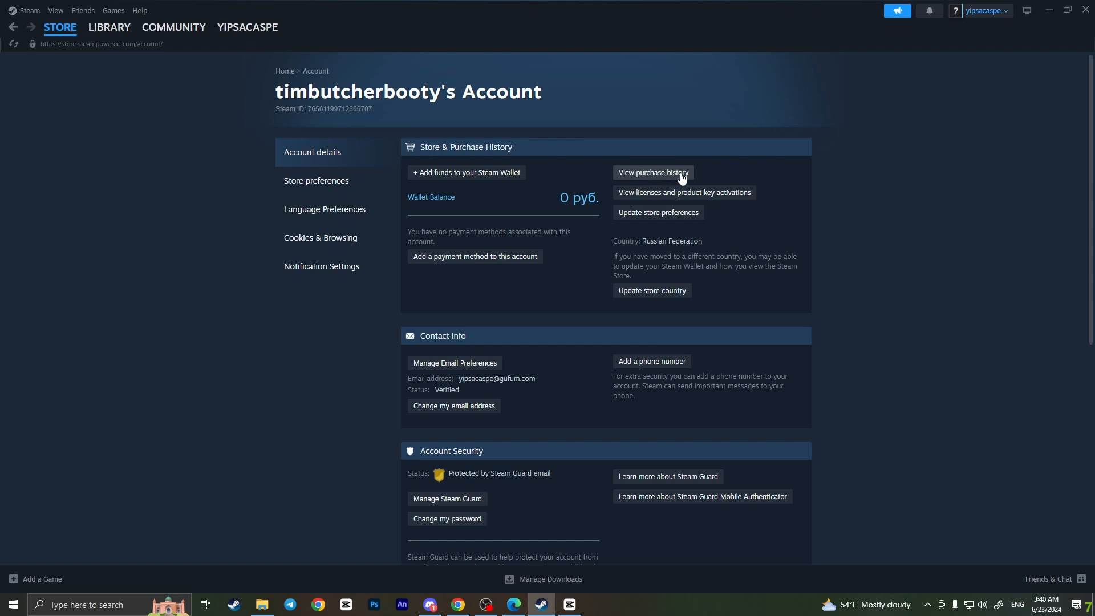
Step: View the account's purchase history, which lists no transactions
{"action": "left_click", "coordinate": [651, 172]}
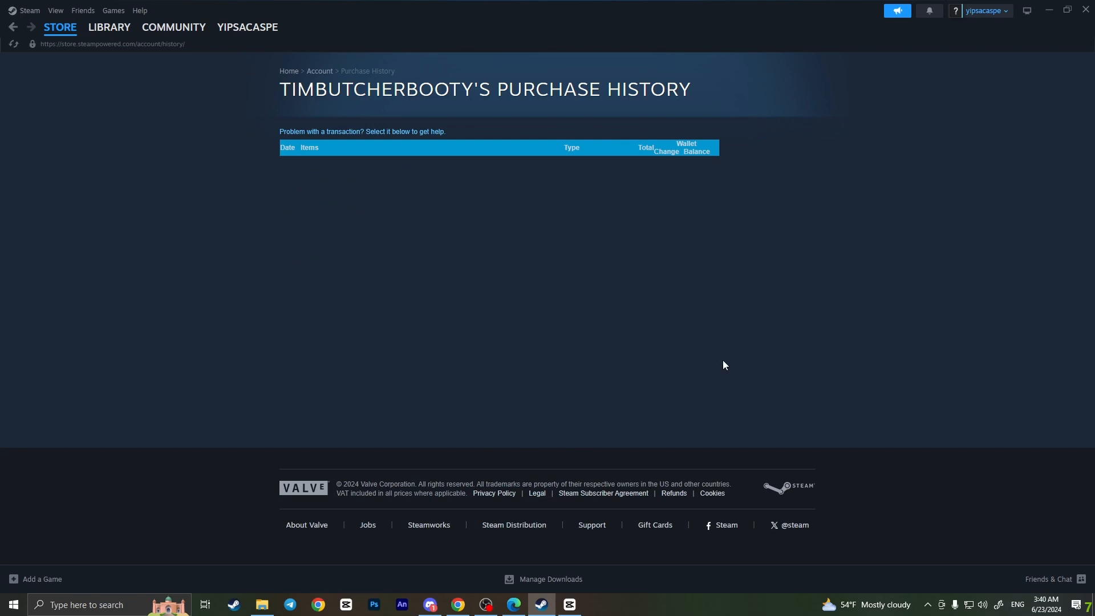
{"action": "mouse_move", "coordinate": [321, 113]}
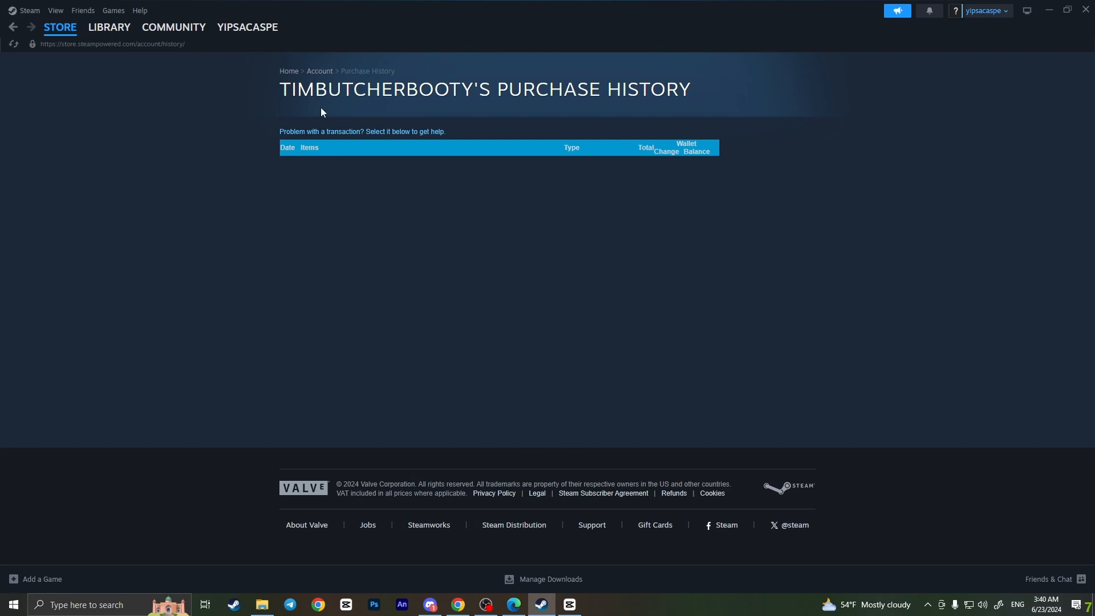
{"action": "mouse_move", "coordinate": [567, 408]}
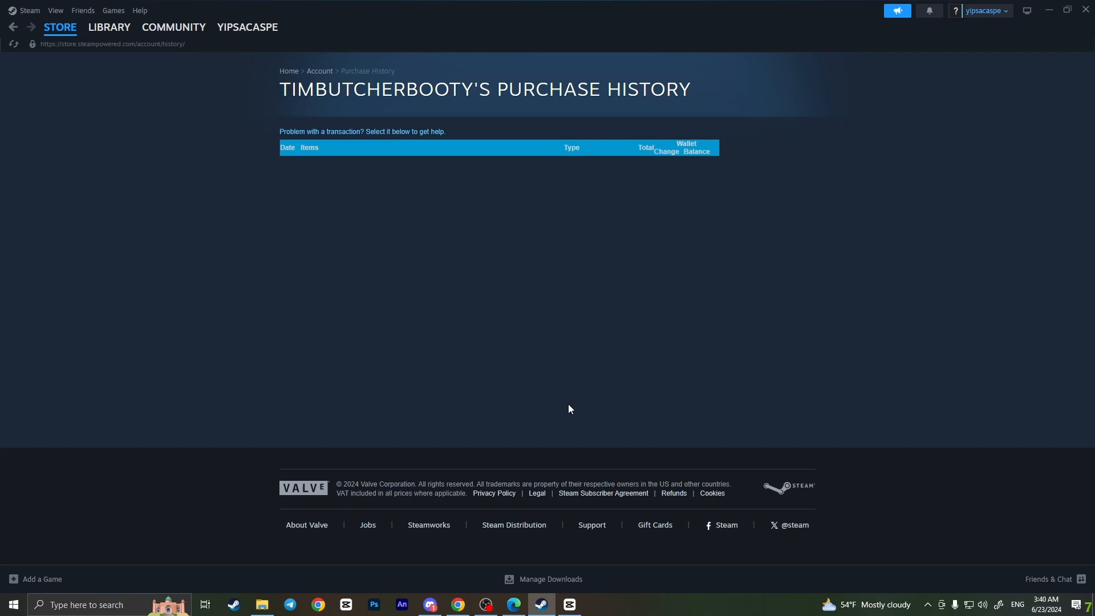
{"action": "mouse_move", "coordinate": [511, 183]}
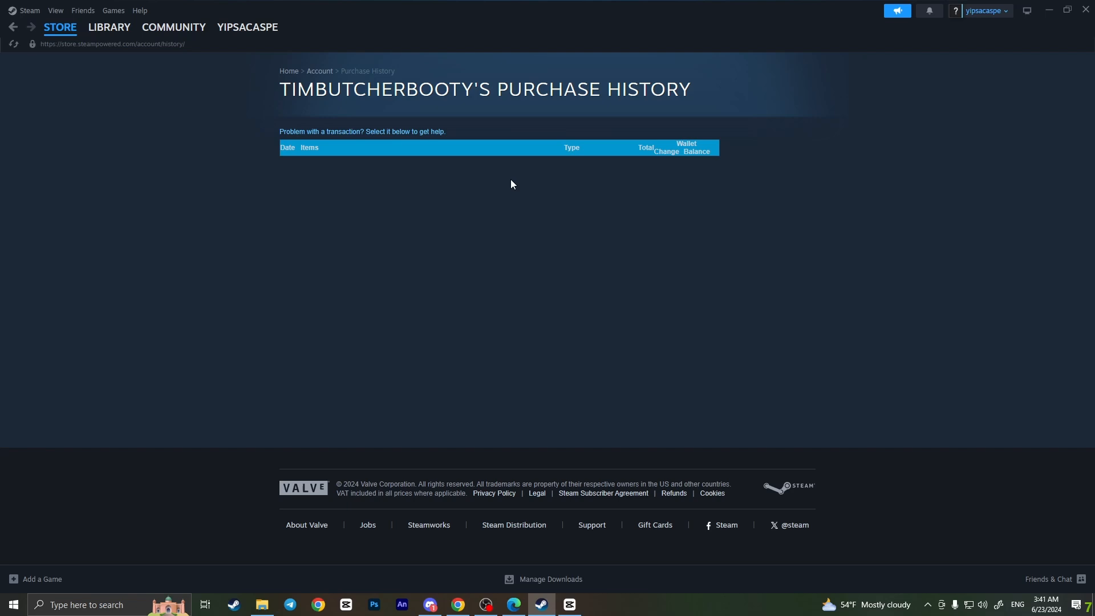
{"action": "mouse_move", "coordinate": [511, 192]}
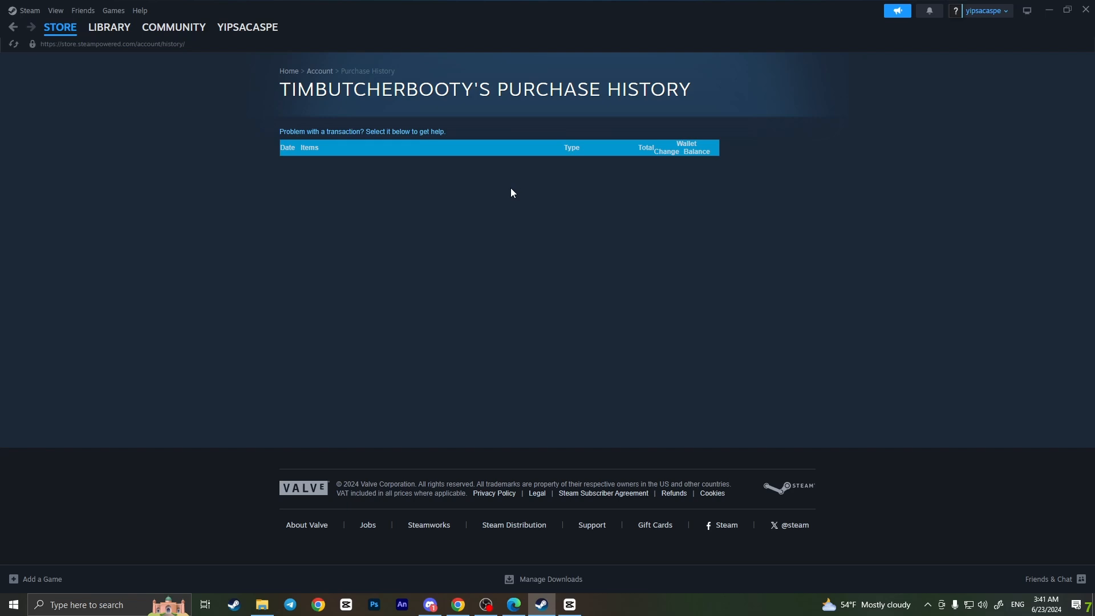